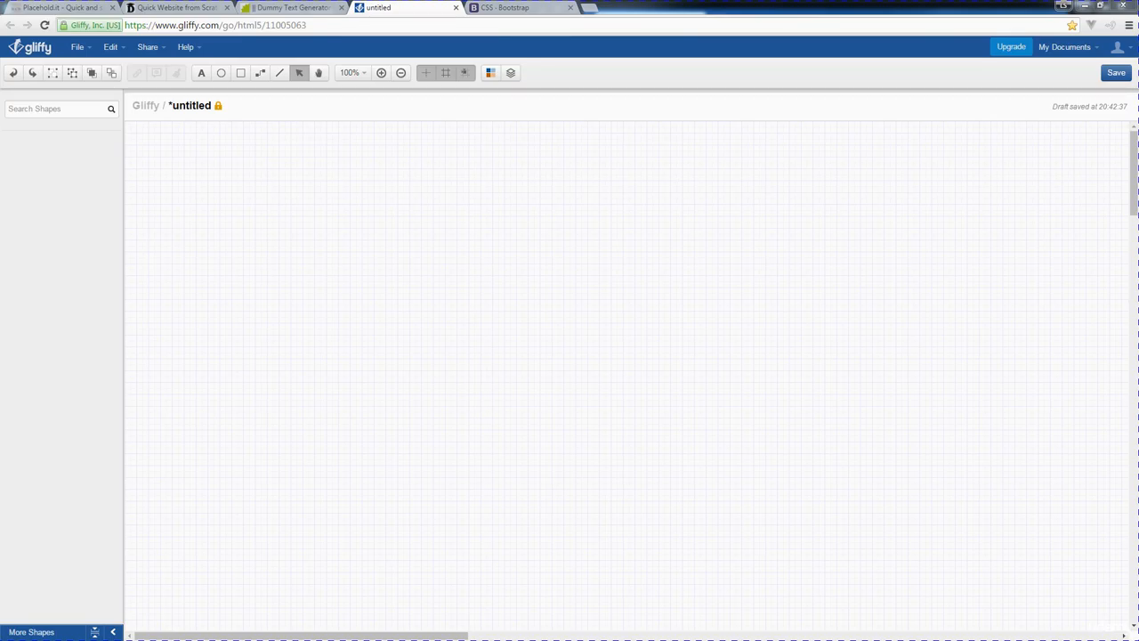
Activate the Rectangle tool on the blank, untitled diagram.
left_click(240, 72)
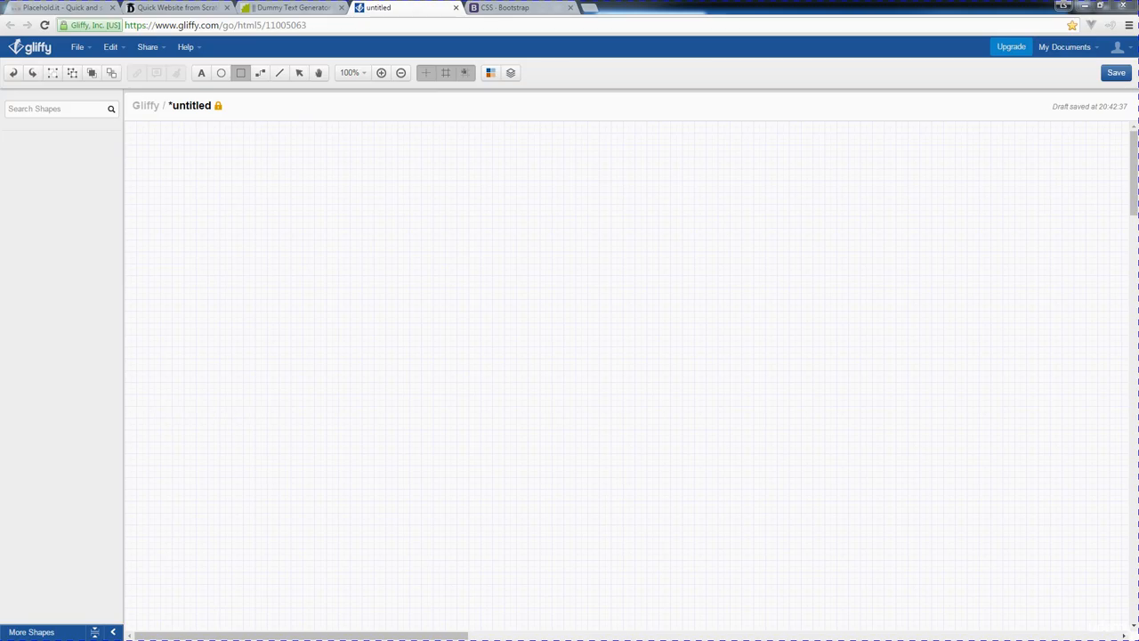
Draw the wide top header rectangle containing a logo box and navigation strip.
left_click_drag(226, 135, 582, 242)
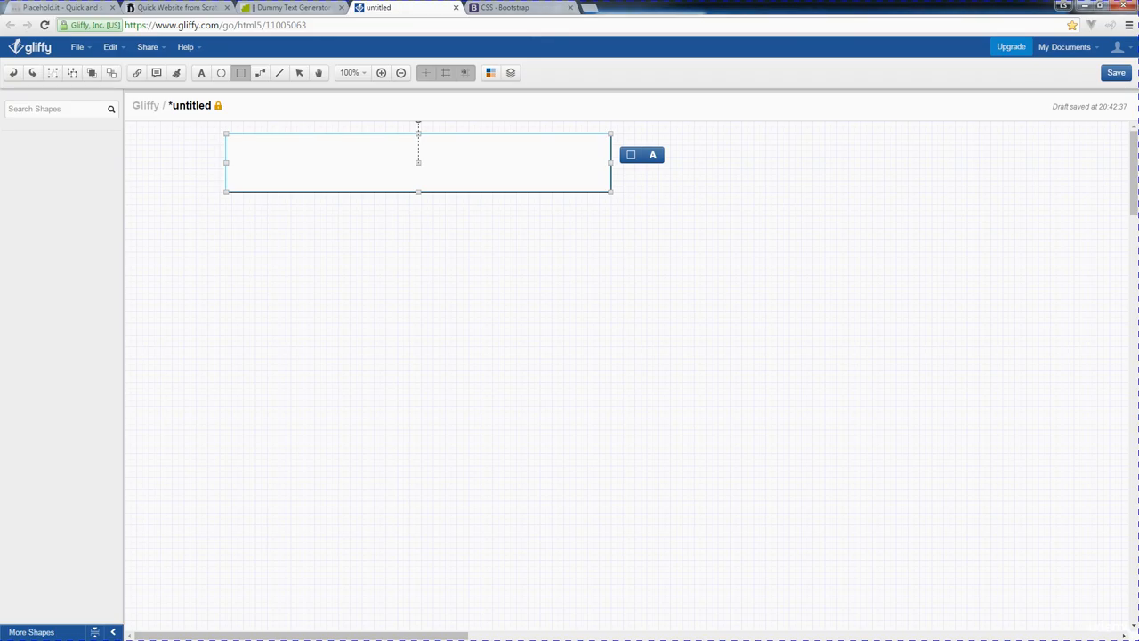
left_click(800, 356)
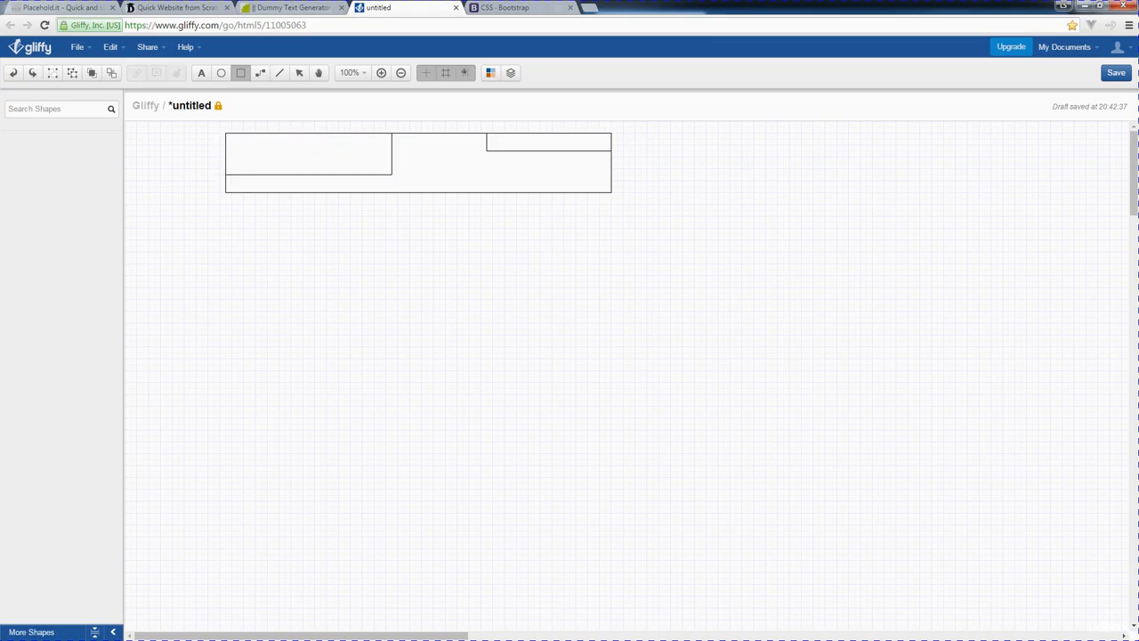
left_click(547, 141)
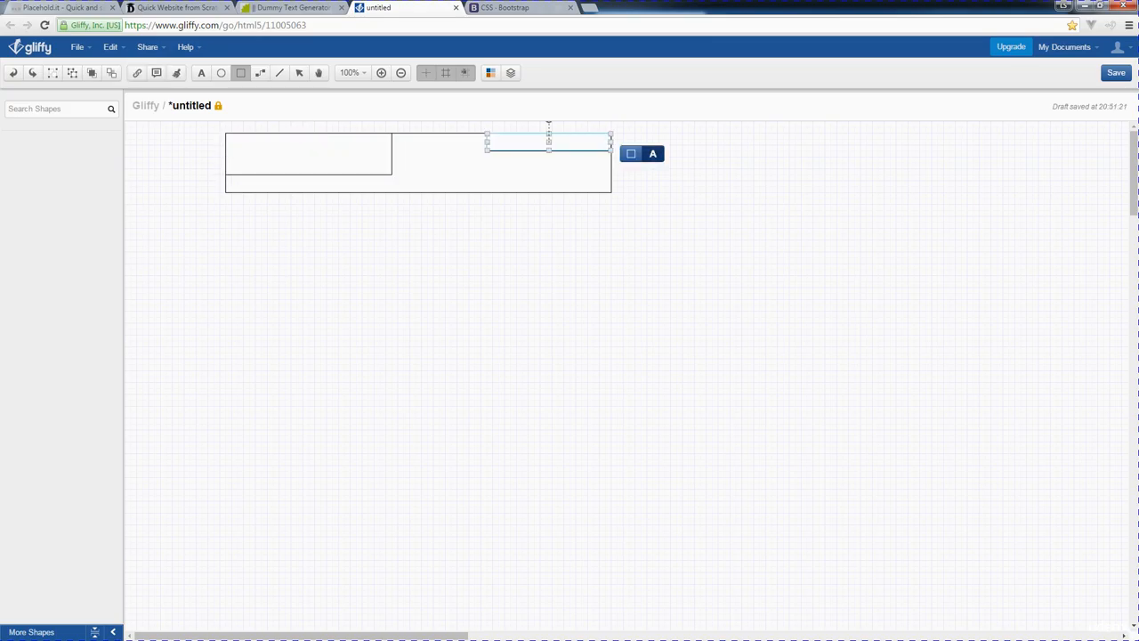
left_click(801, 356)
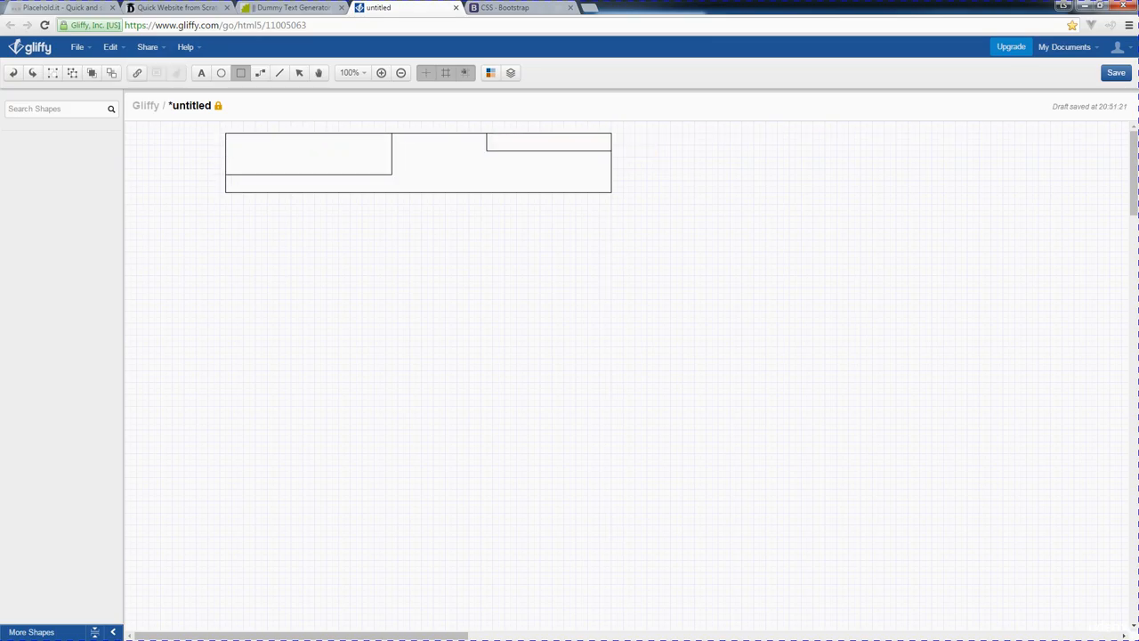
Pick a toolbar tool to start the hero block beneath the header.
left_click(201, 73)
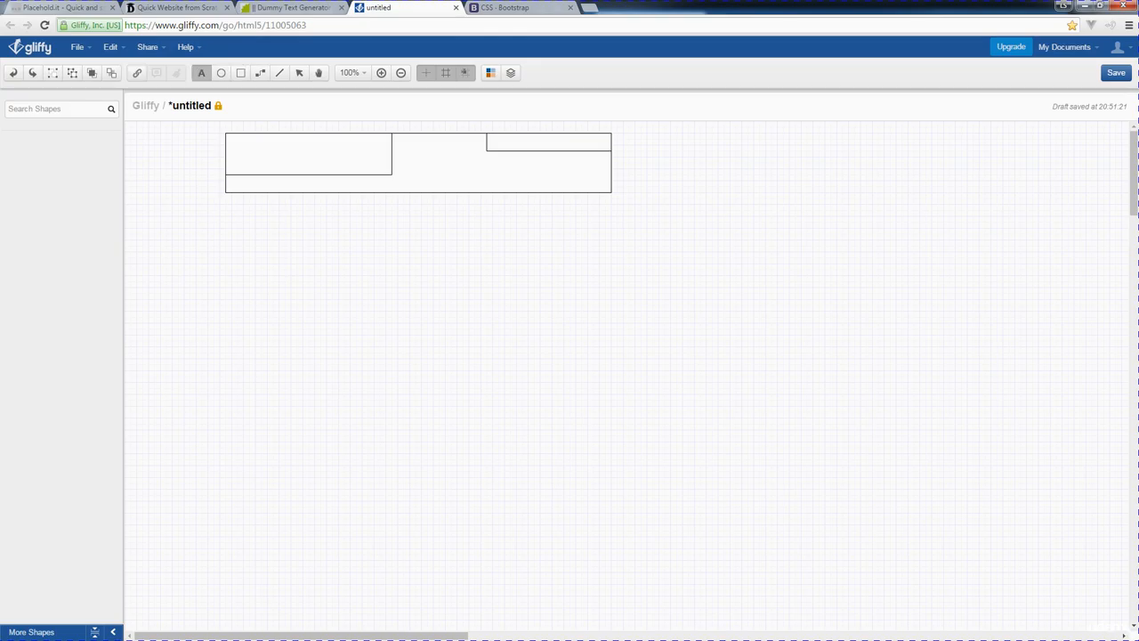
mouse_move(133, 74)
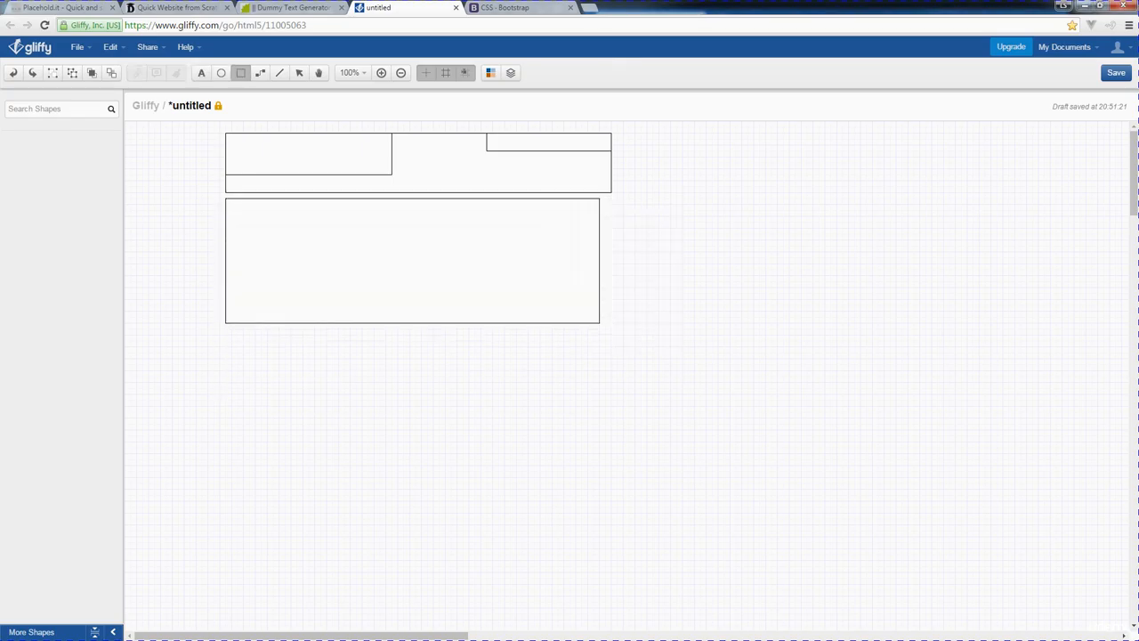
Resize the hero to header width and select the sidebar box in the content section.
left_click(412, 261)
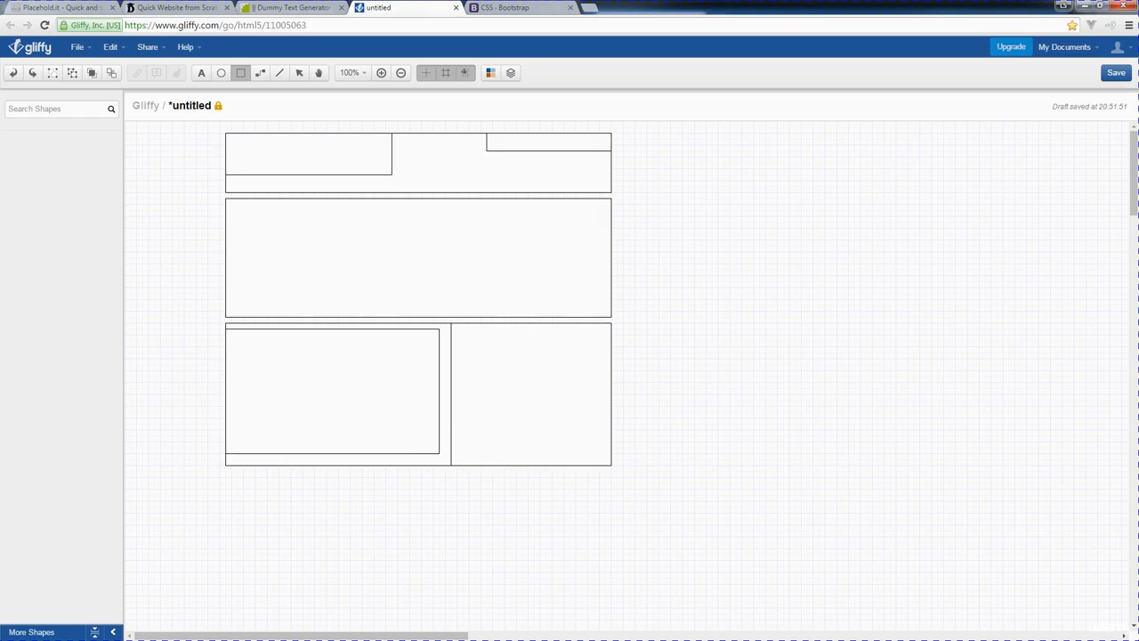
left_click(530, 393)
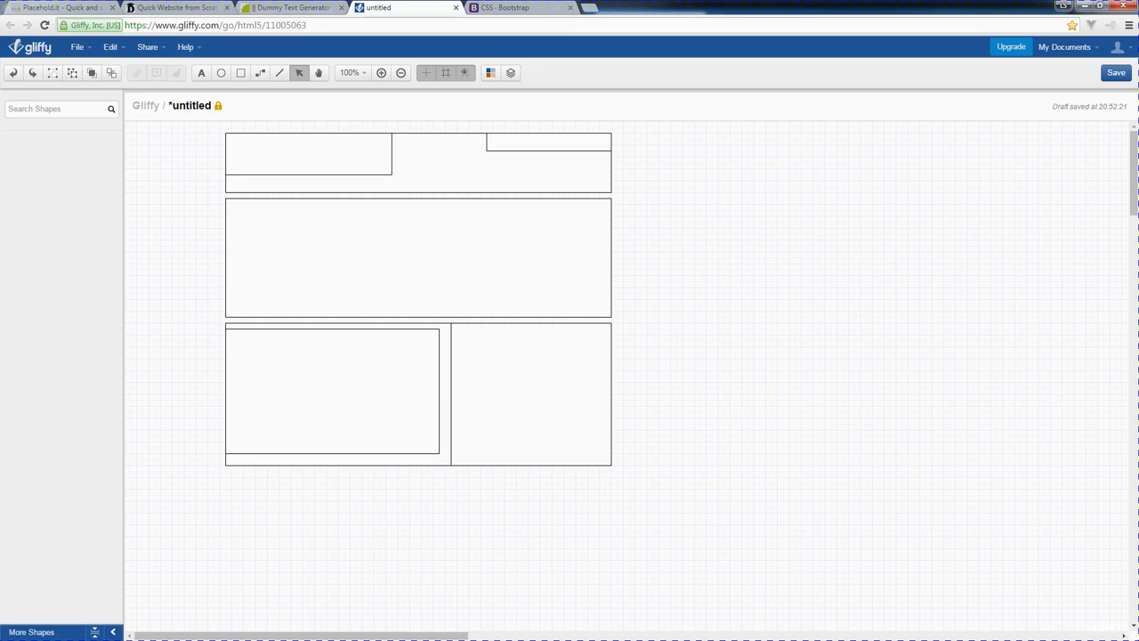
left_click(333, 392)
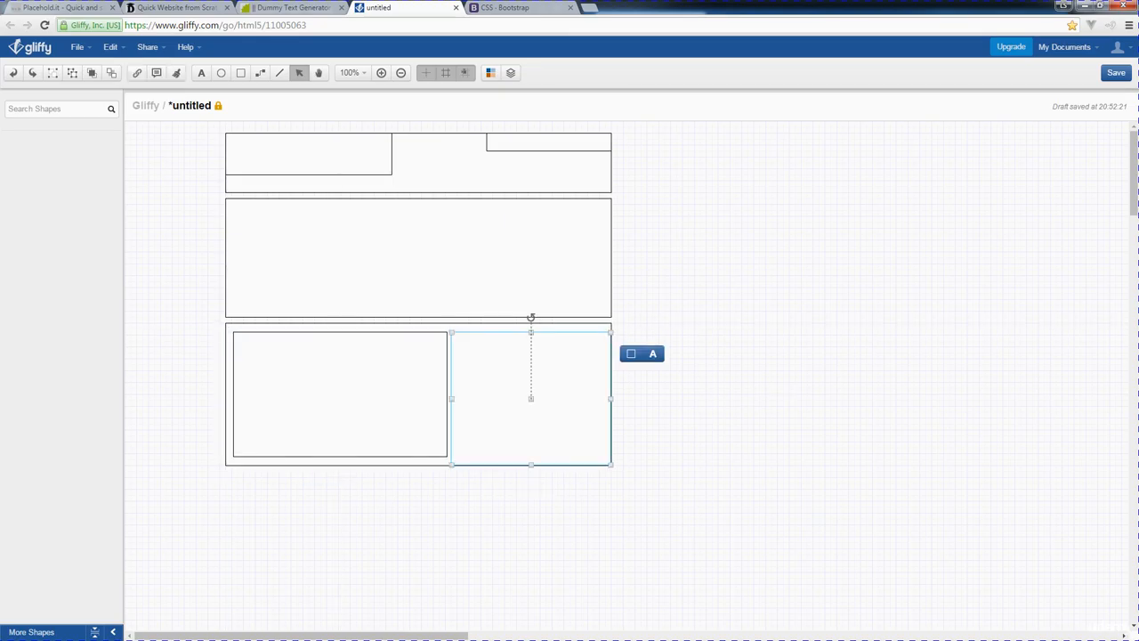
Nudge the sidebar box up so it fits inside the content section.
left_click_drag(531, 464, 532, 456)
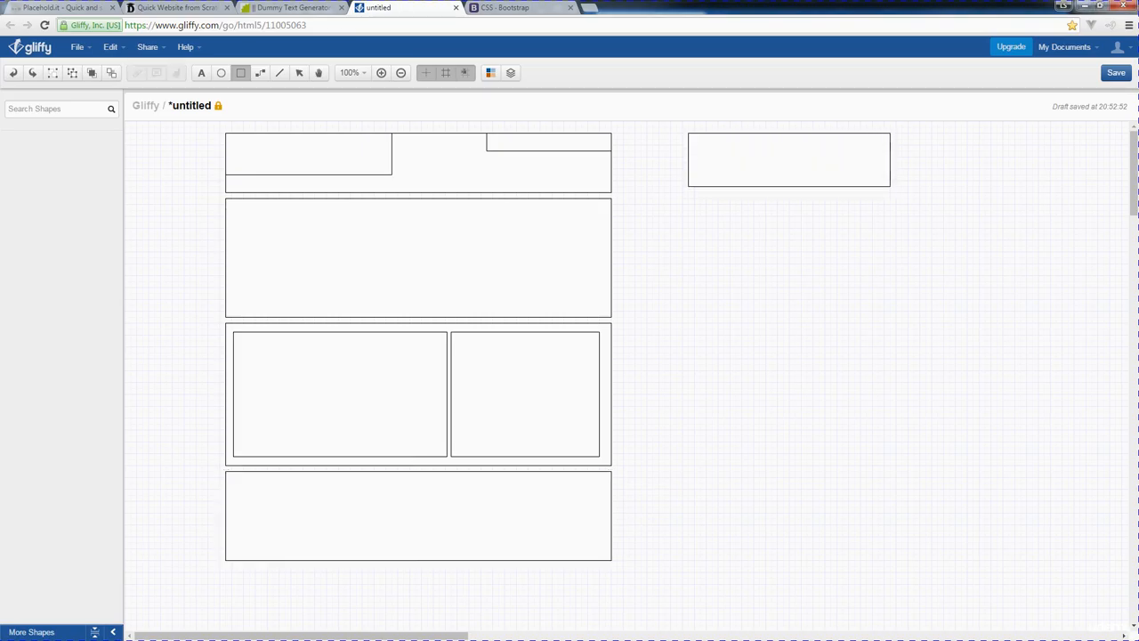
Widen the mobile header and select the mobile hero block below it.
left_click_drag(889, 159, 908, 160)
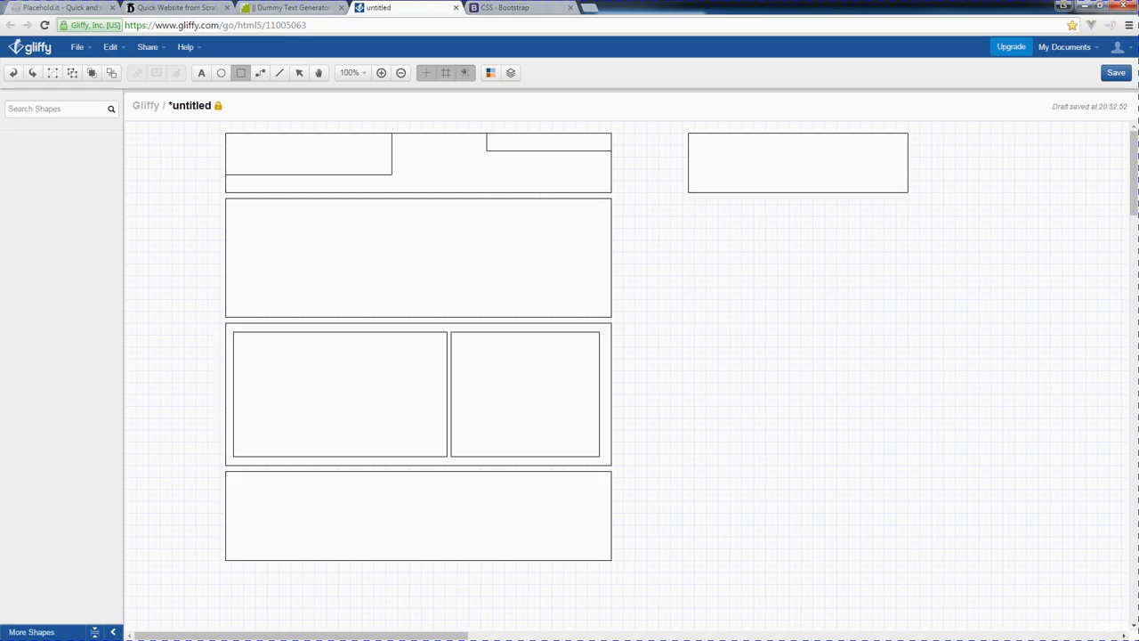
left_click(797, 162)
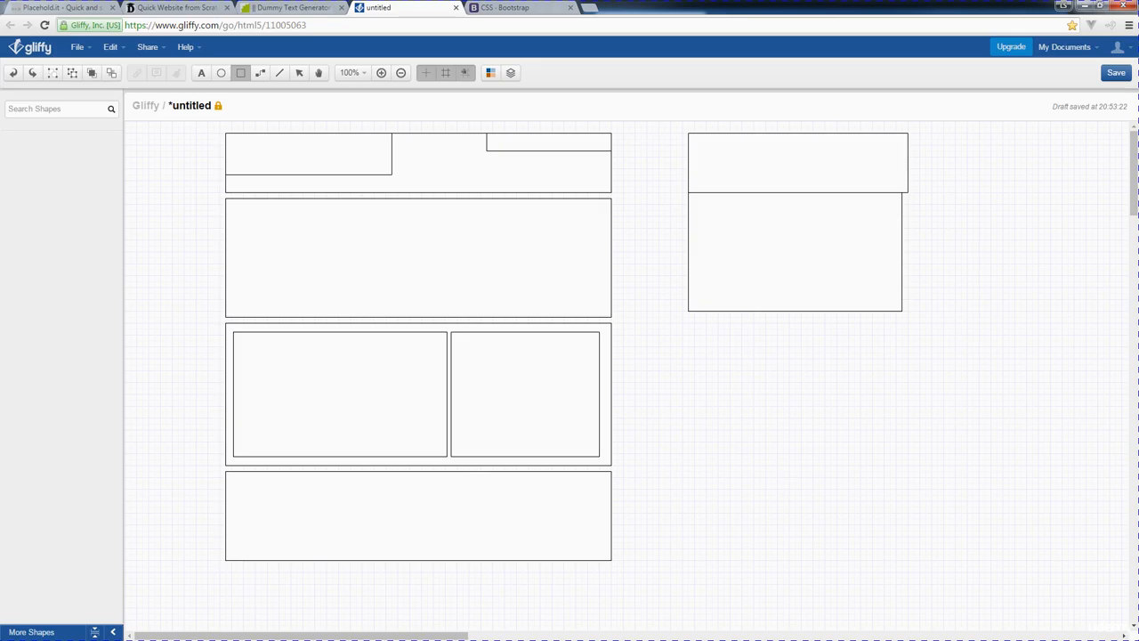
left_click(796, 249)
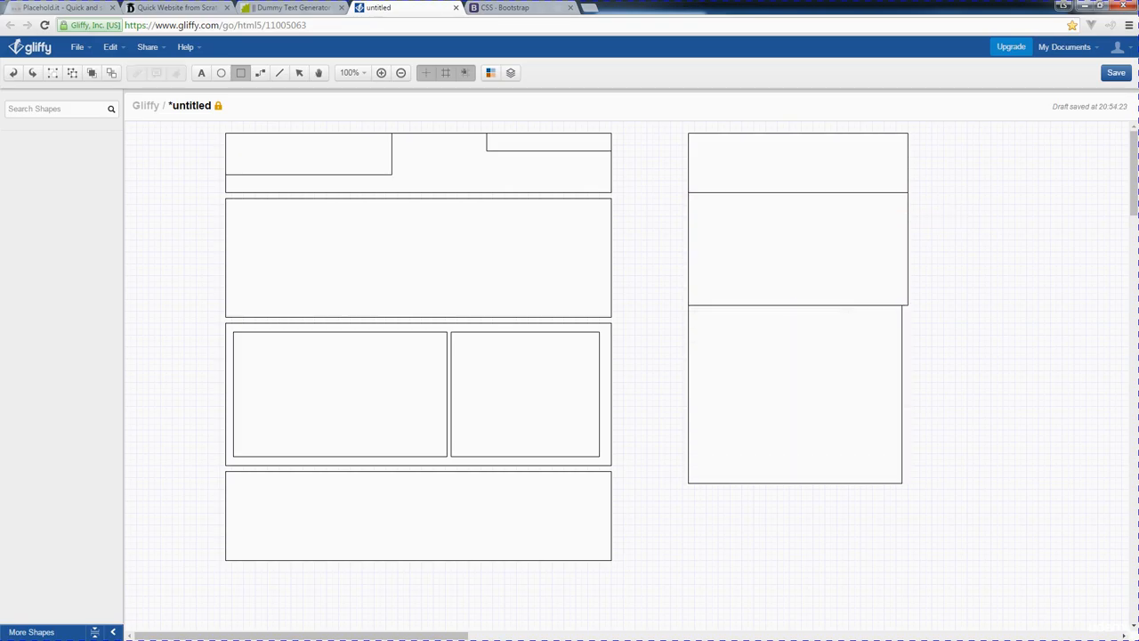
Widen the mobile content block and adjust the block beneath it to match.
left_click(797, 393)
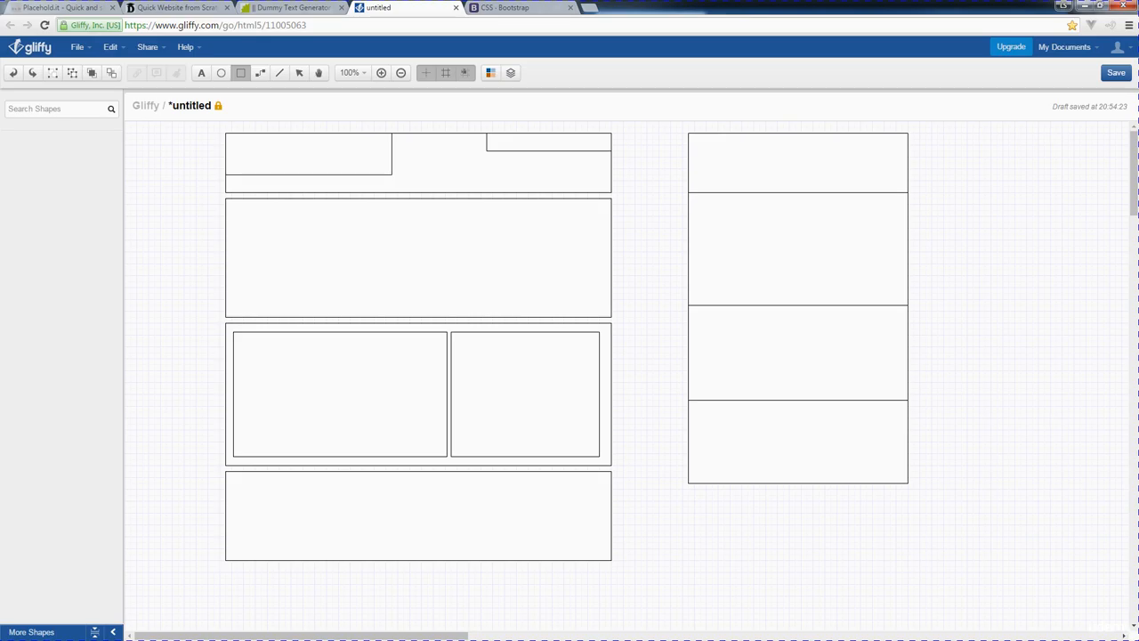
left_click(797, 440)
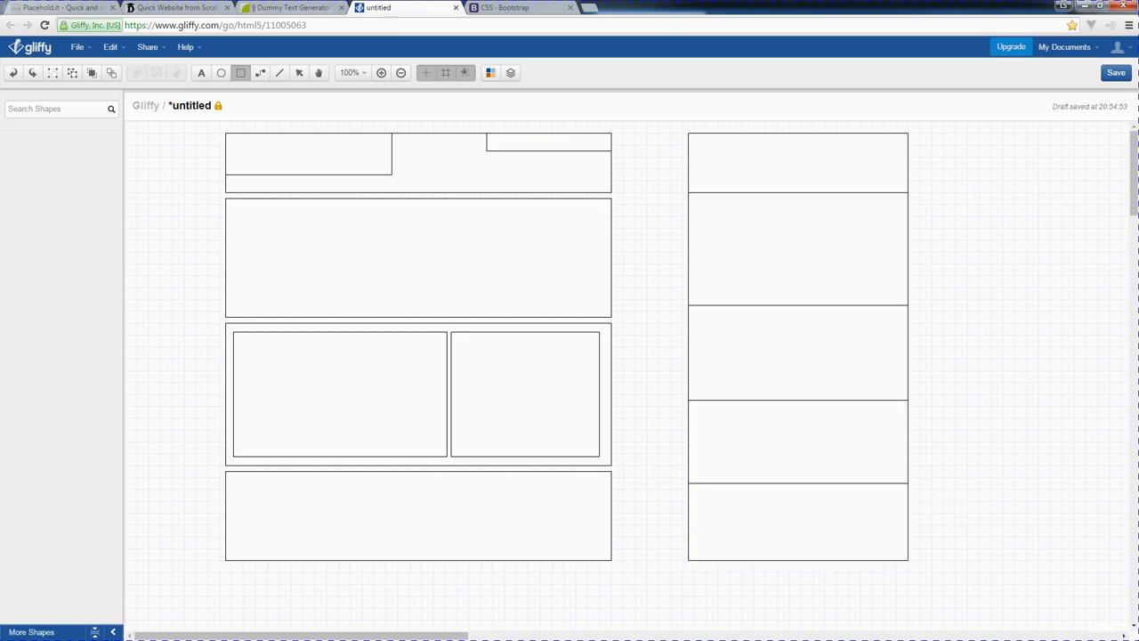
left_click(797, 163)
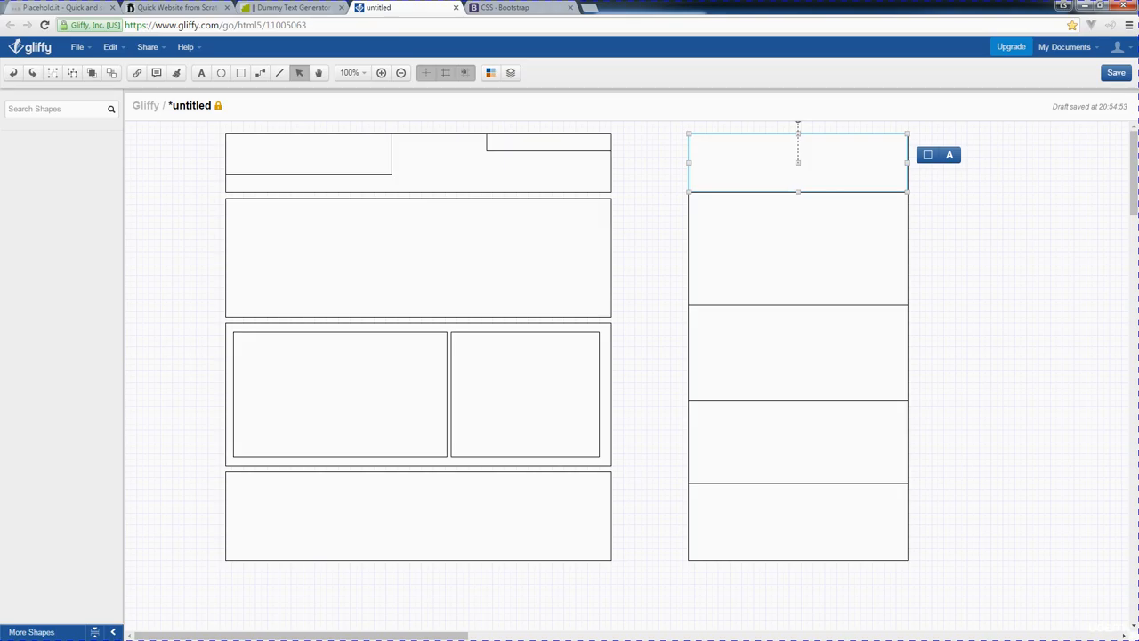
left_click(418, 258)
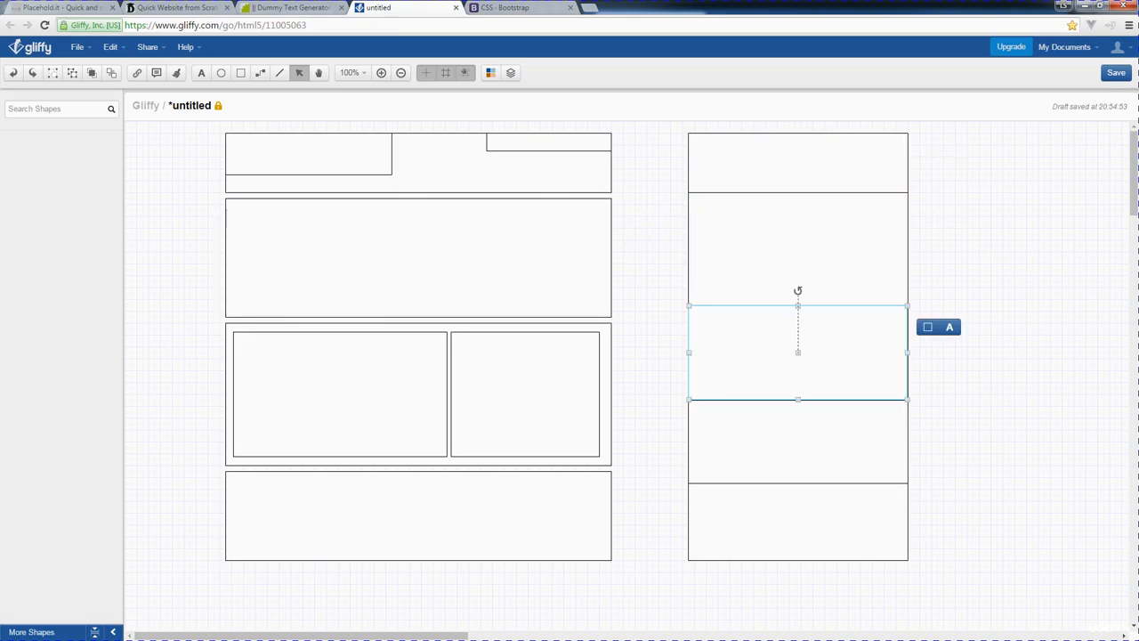
left_click(339, 394)
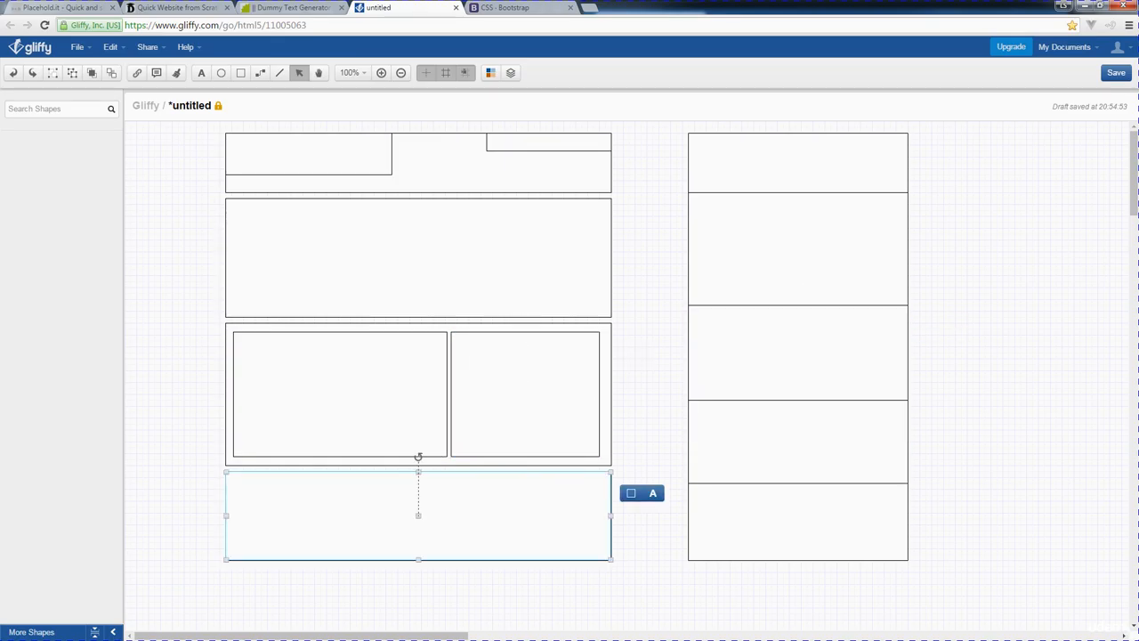
left_click_drag(418, 514, 797, 521)
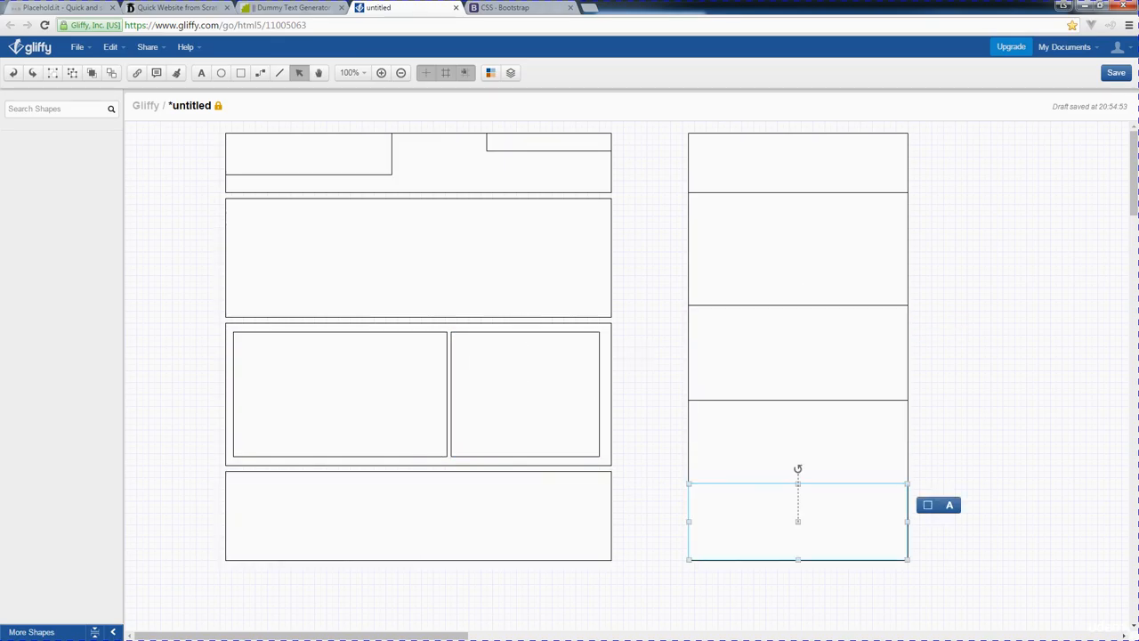